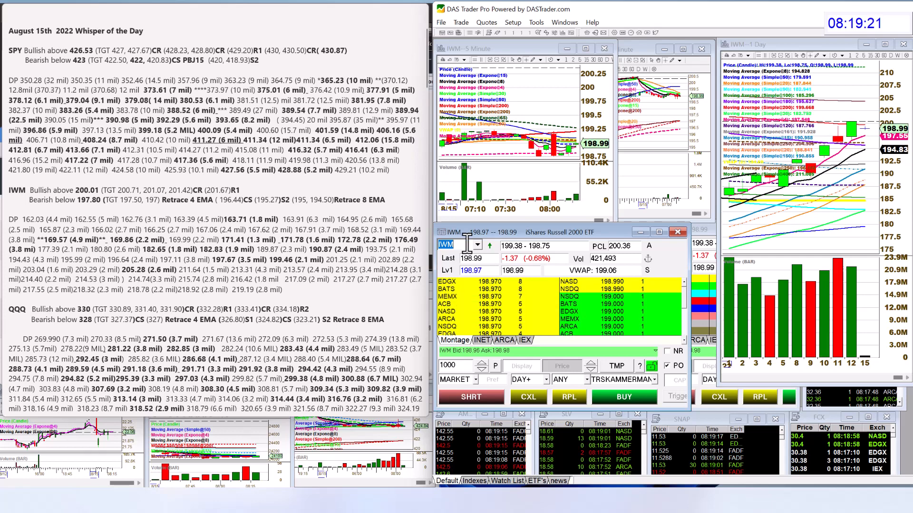
# - Load QQQ into the montage and linked charts
pyautogui.write('QQQ')
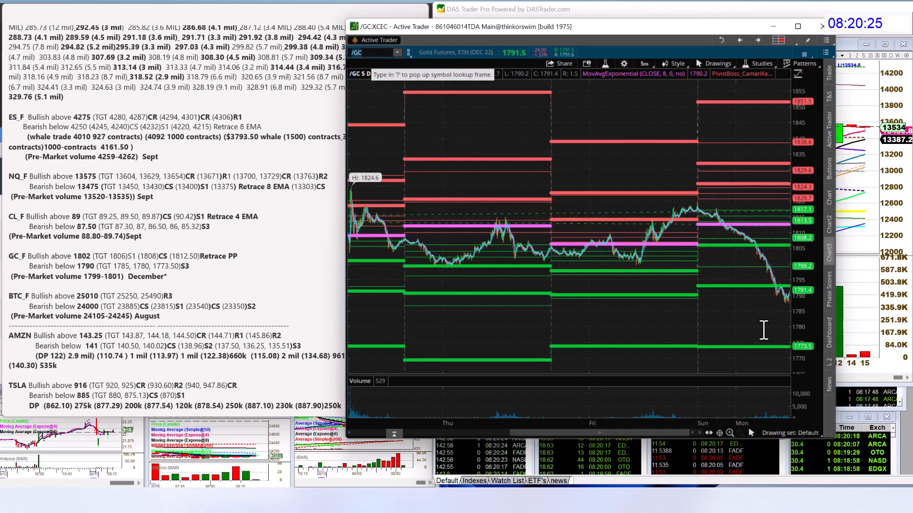
# - View /GC on the 5-minute chart, then enter /BTC as the symbol
pyautogui.click(740, 432)
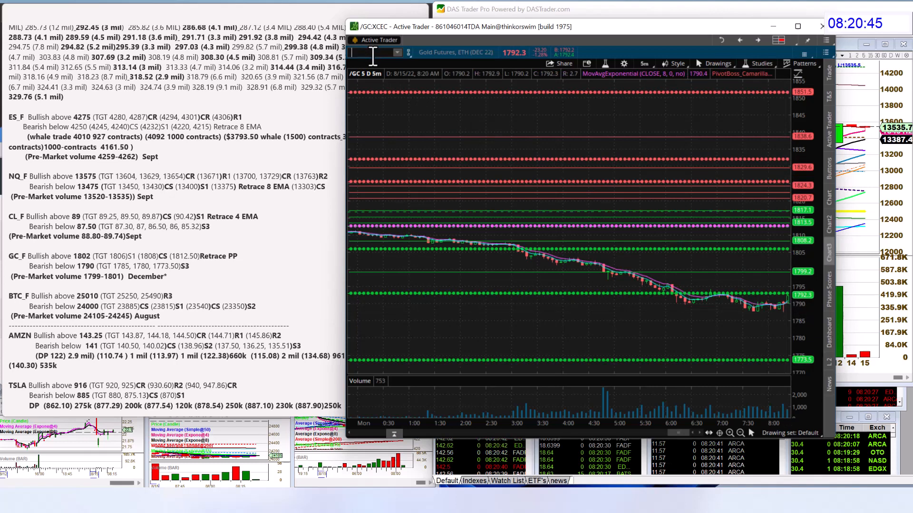
pyautogui.write('/BTC')
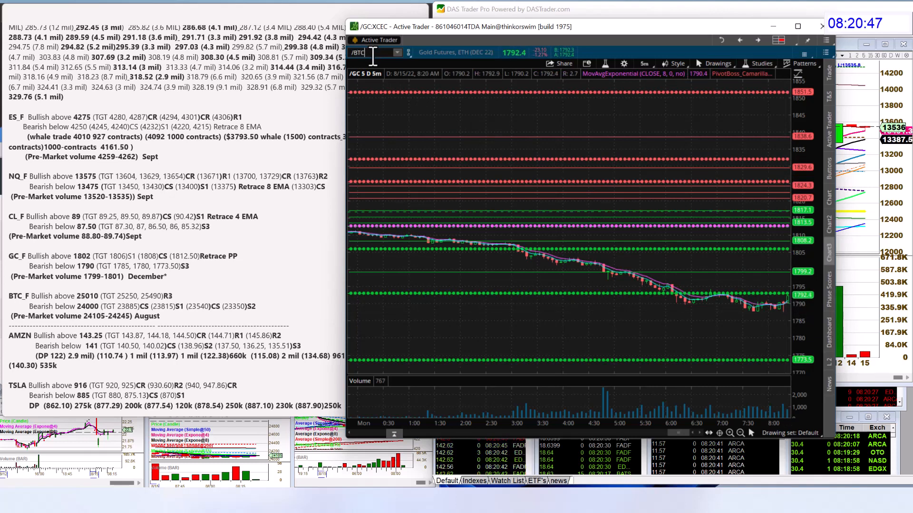
pyautogui.write('/BTC')
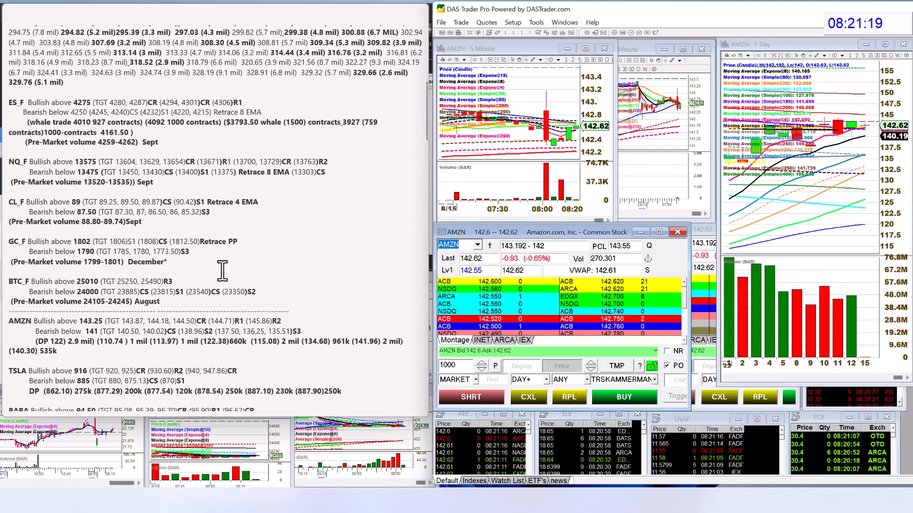
# - Scroll the Whisper sheet down to the BABA entry
pyautogui.scroll(-3)
pyautogui.write('BAB')
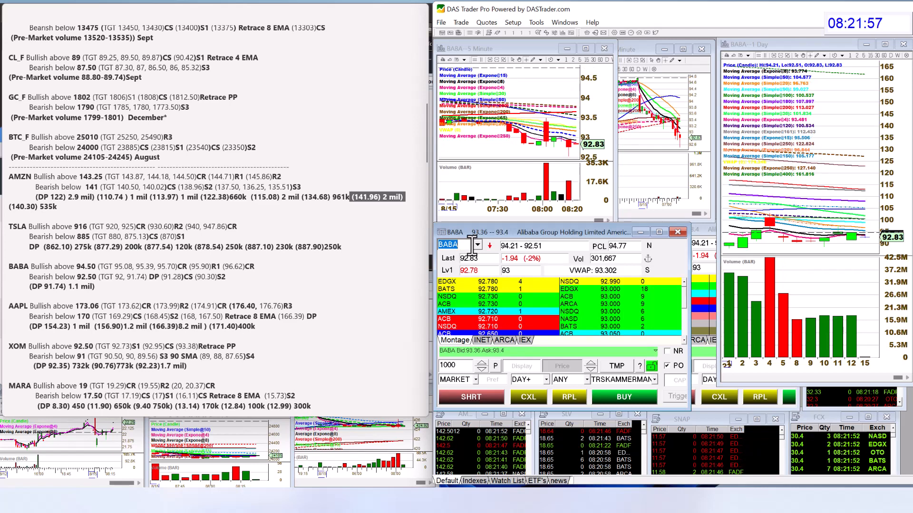
# - Load AAPL, then MARA, into the montage and charts
pyautogui.write('AAPL')
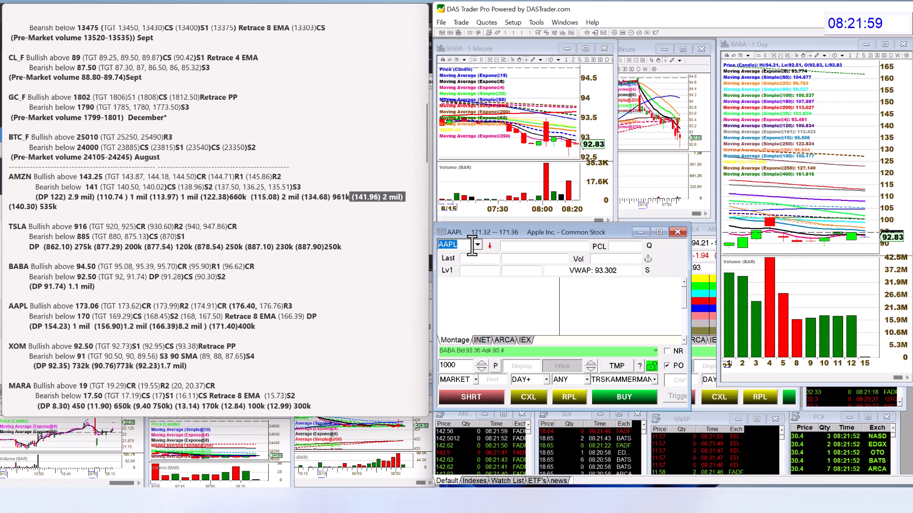
pyautogui.write('AAPL')
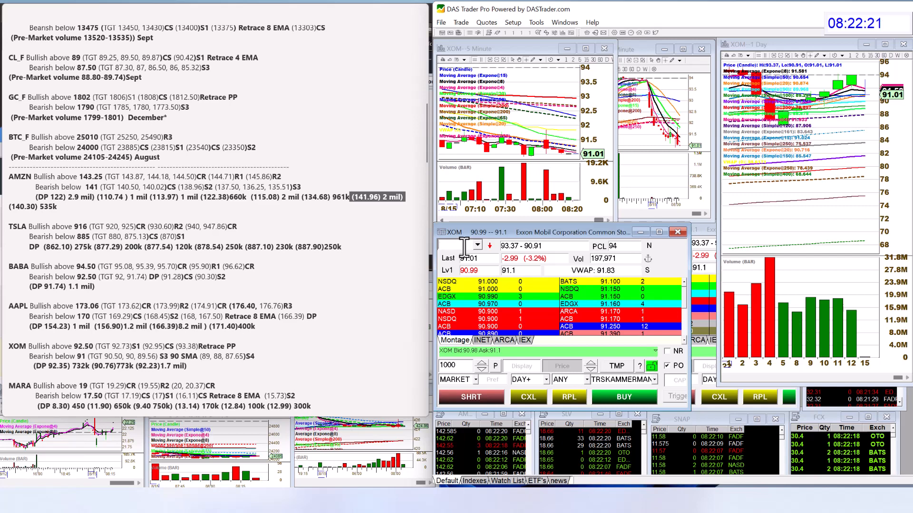
pyautogui.write('MARA')
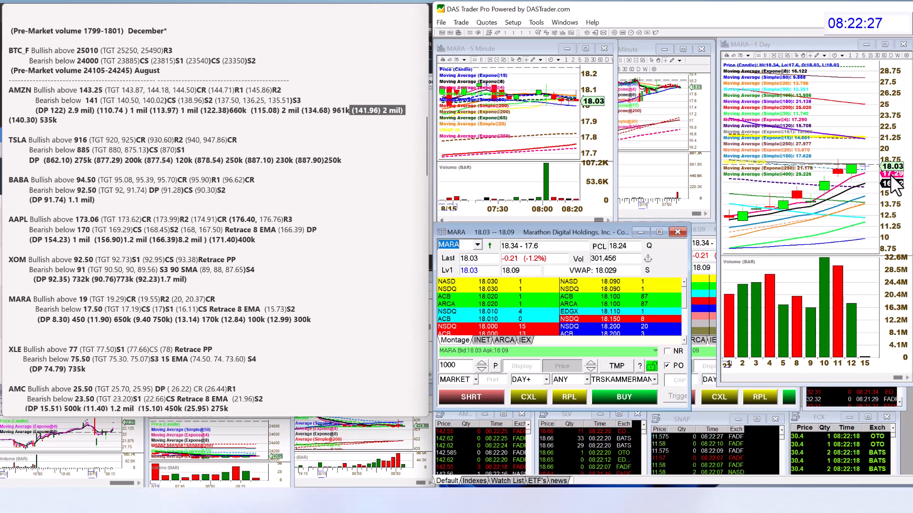
pyautogui.moveTo(867, 148)
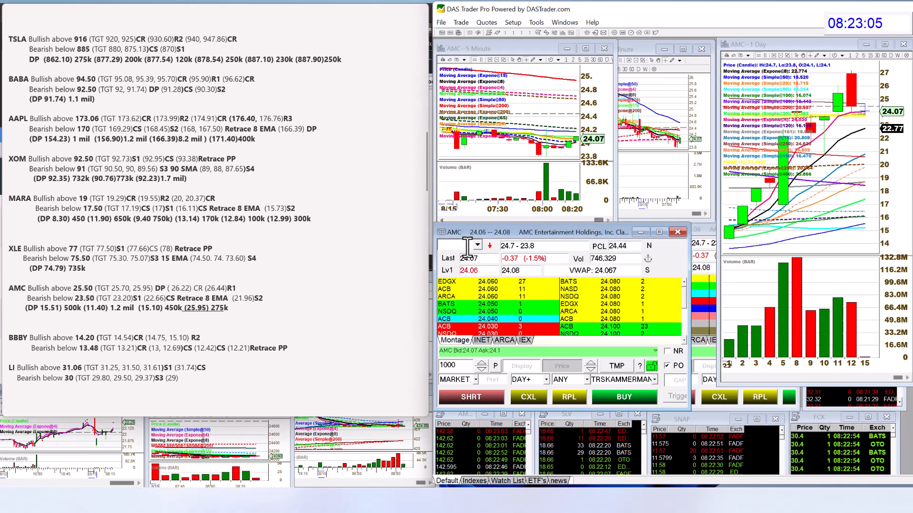
# - Switch the montage symbol to BBBY
pyautogui.write('BBBY')
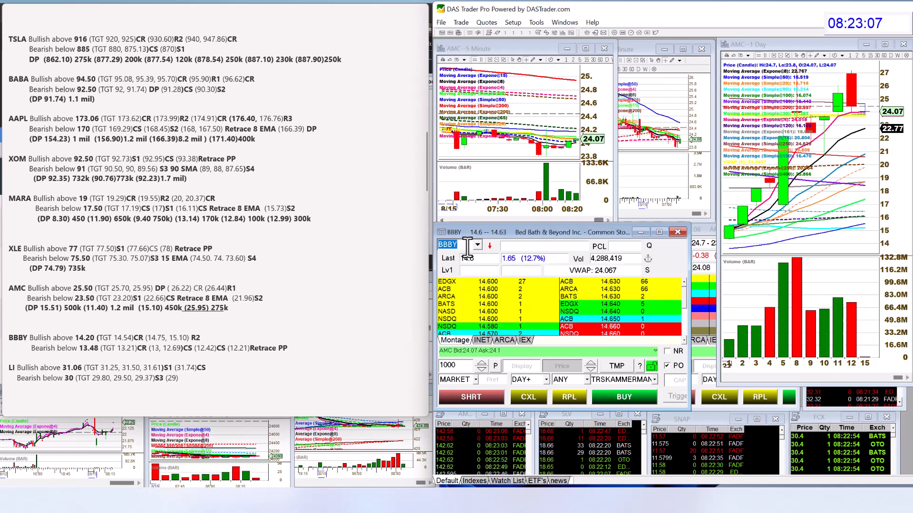